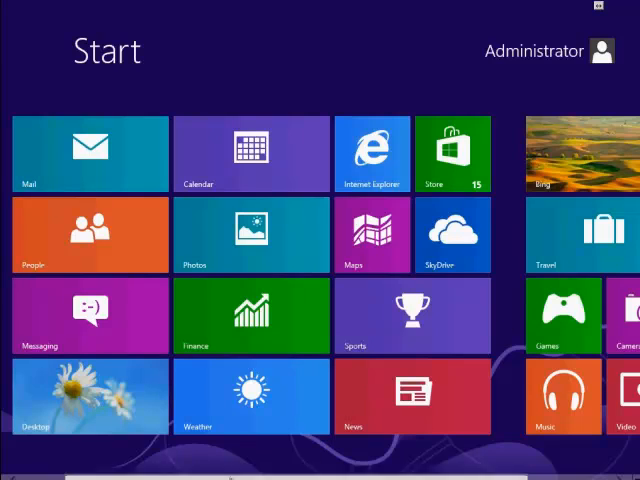
- Review the Windows Firewall on/off settings, leaving both networks off, and cancel out
scroll("right", 3)
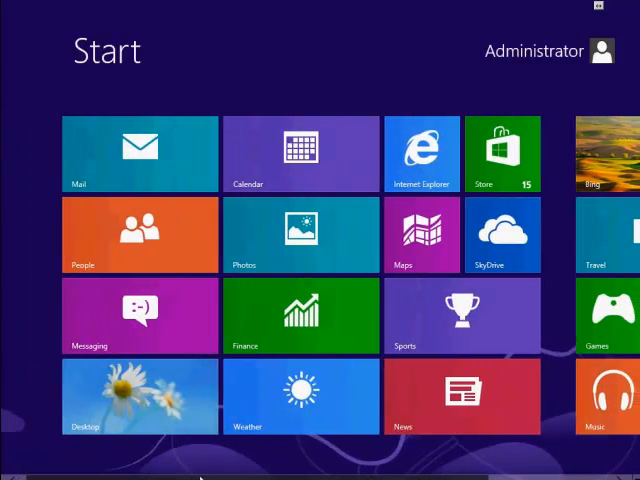
scroll("right", 3)
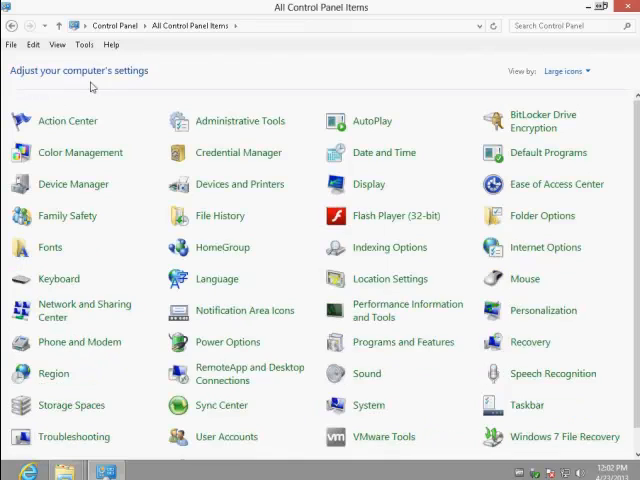
scroll("down", 3)
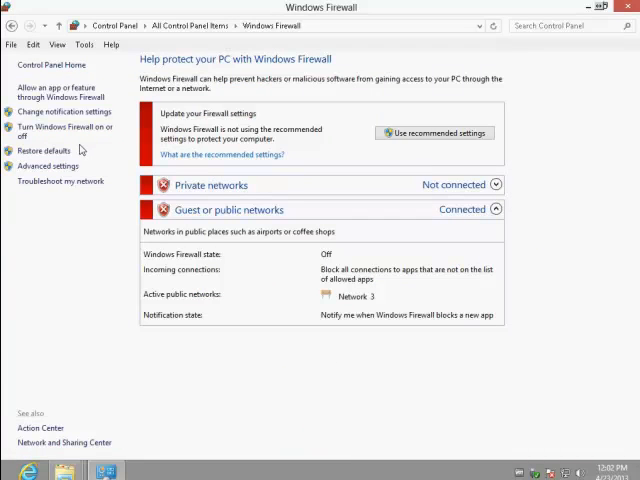
left_click(64, 132)
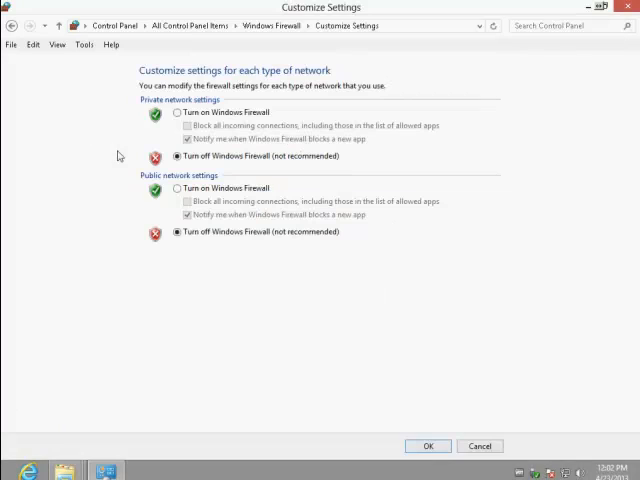
mouse_move(428, 320)
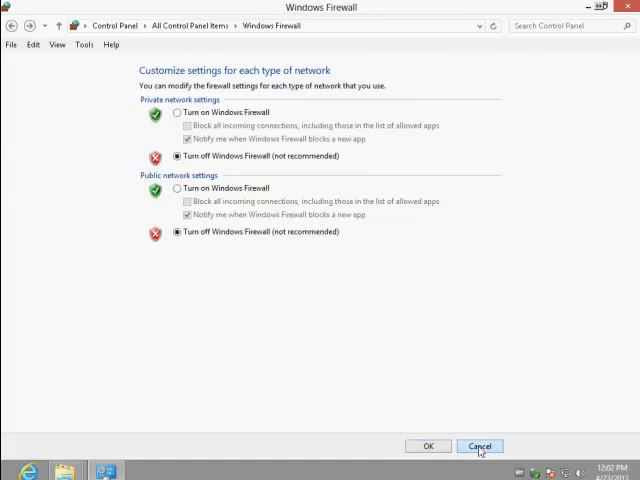
left_click(480, 446)
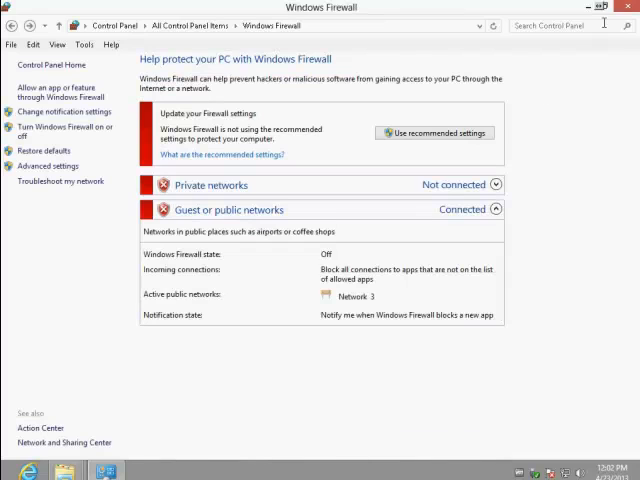
- Open Computer from the desktop, browse into Local Disk (C:) and select the scan folder
left_click(628, 8)
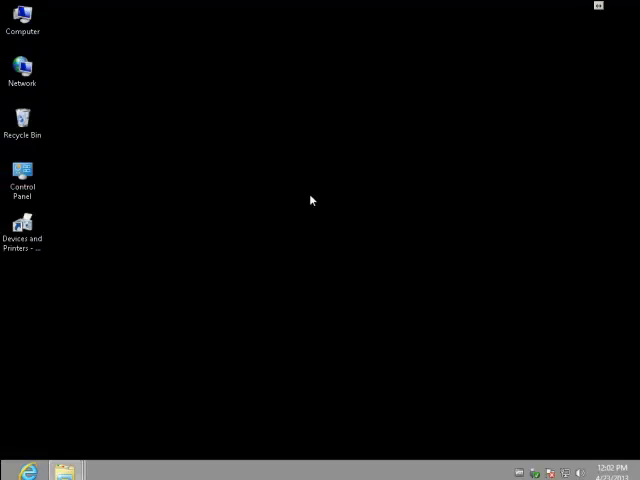
right_click(22, 20)
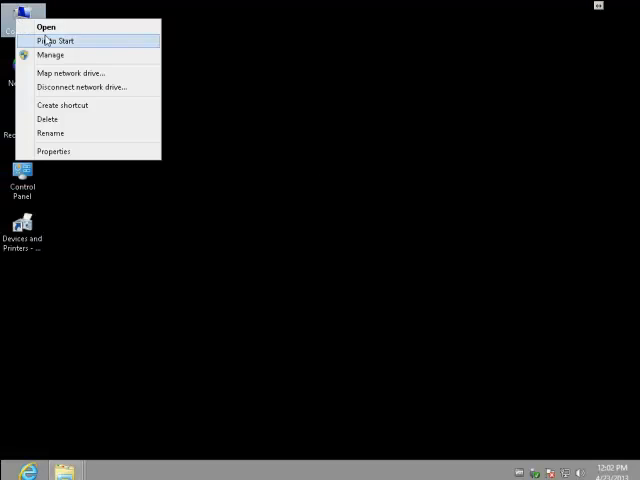
left_click(46, 28)
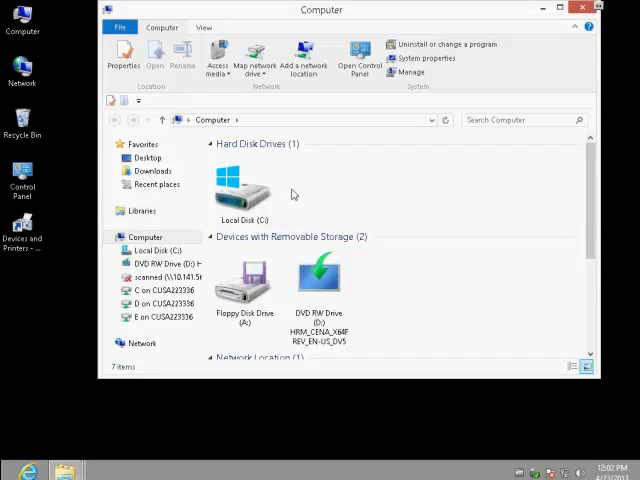
left_click(24, 18)
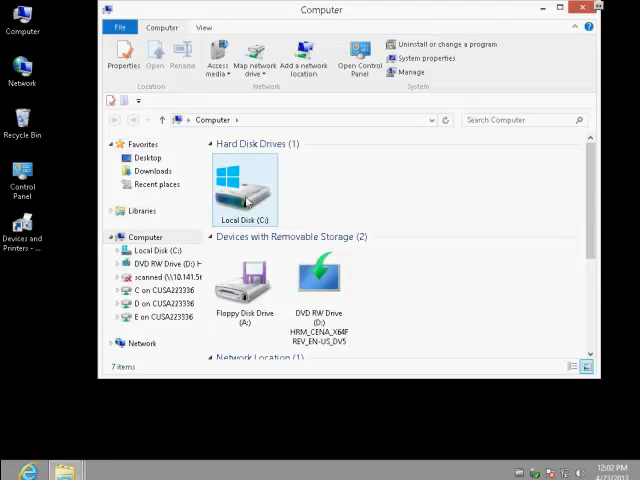
double_click(244, 184)
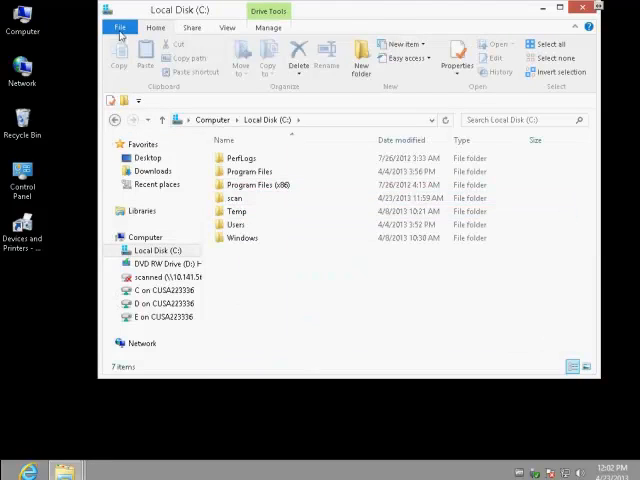
left_click(120, 28)
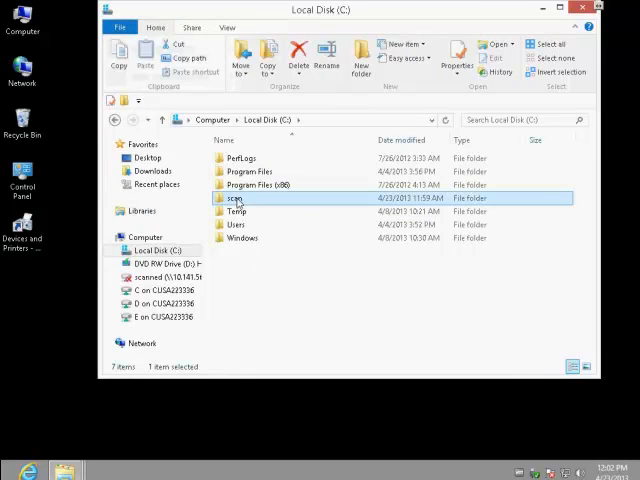
- Open the scan folder's Properties and its Advanced Sharing options on the Sharing tab
right_click(236, 196)
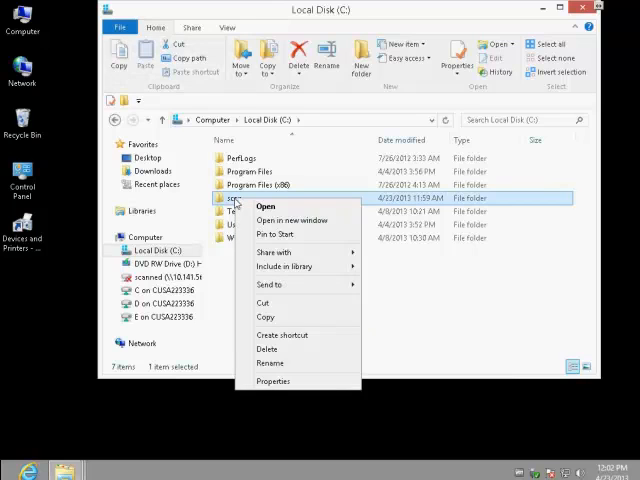
mouse_move(266, 348)
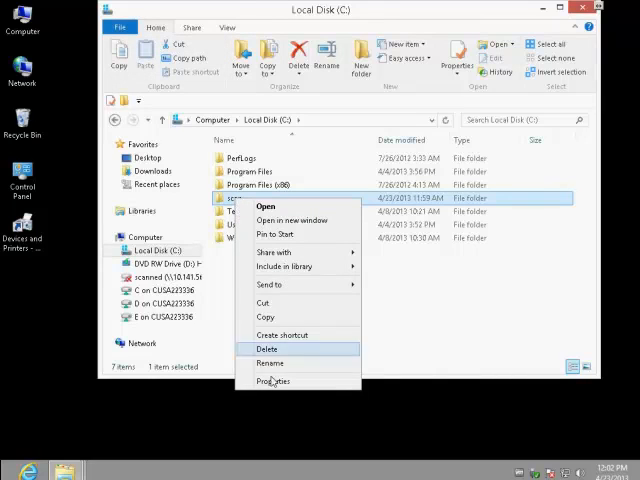
left_click(272, 380)
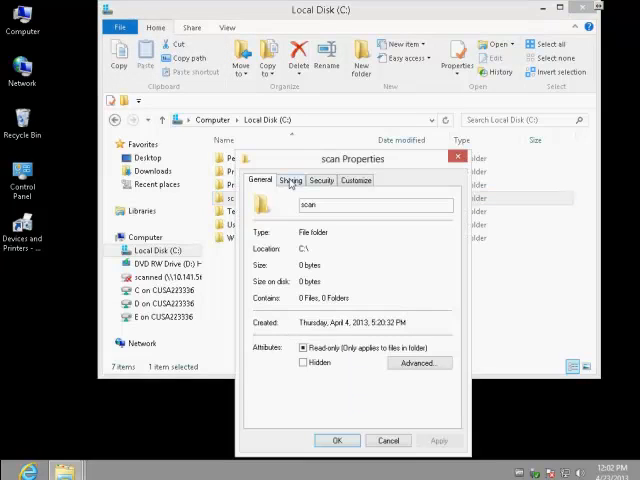
left_click(290, 180)
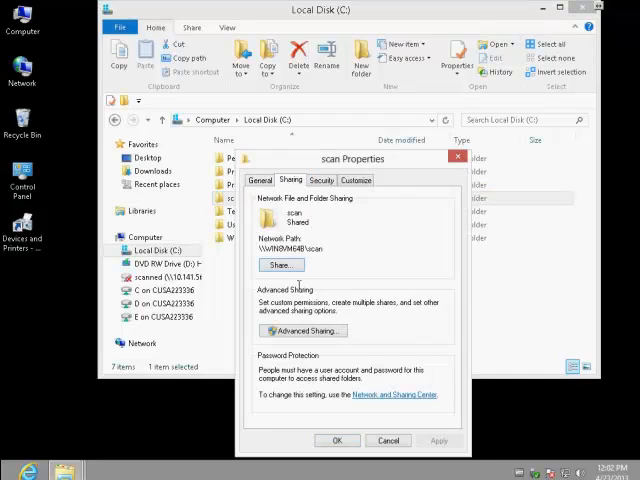
left_click(304, 330)
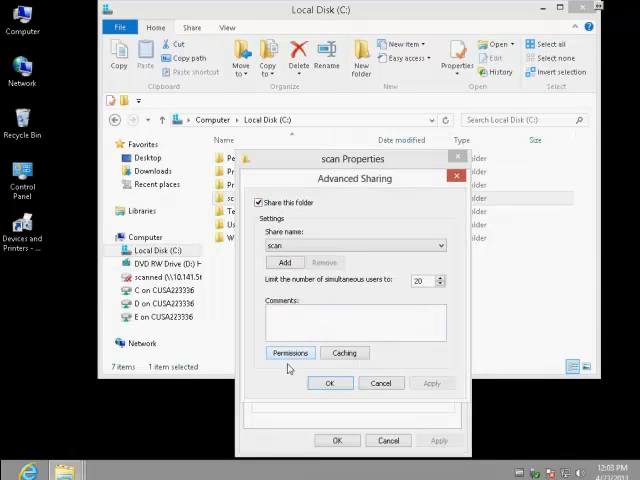
- Enable sharing for scan and start adding a user to its share permissions
left_click(290, 352)
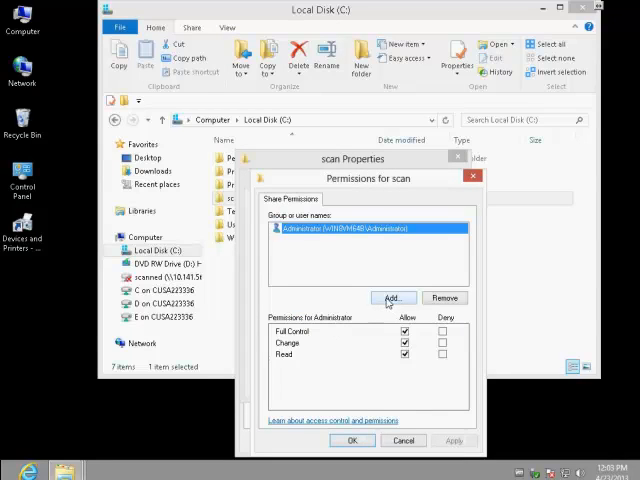
left_click(390, 298)
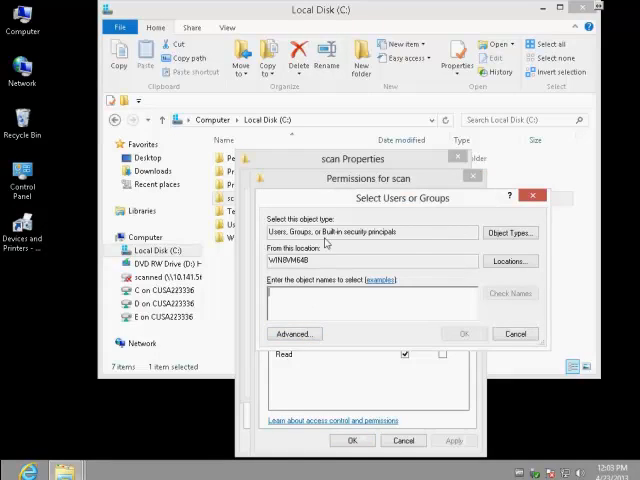
left_click(464, 332)
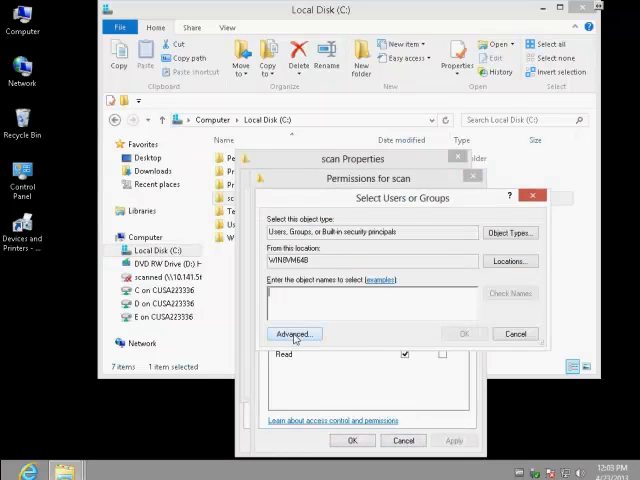
- Find and add the Administrators group to the scan share permissions
left_click(294, 332)
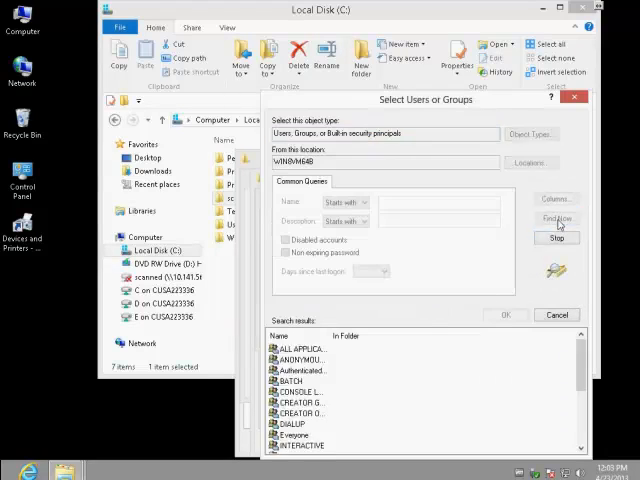
left_click(556, 218)
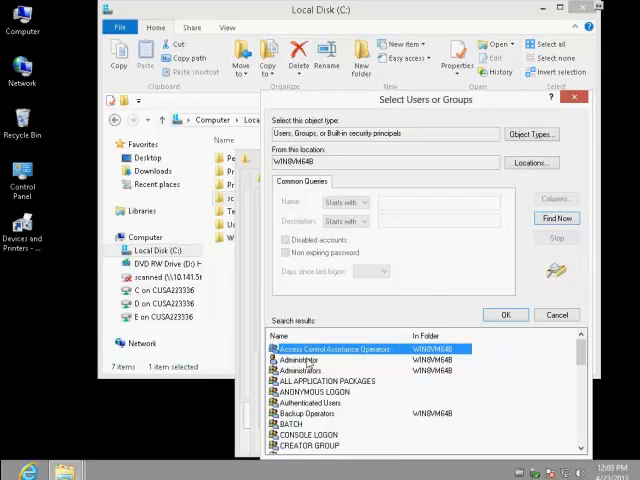
left_click(300, 360)
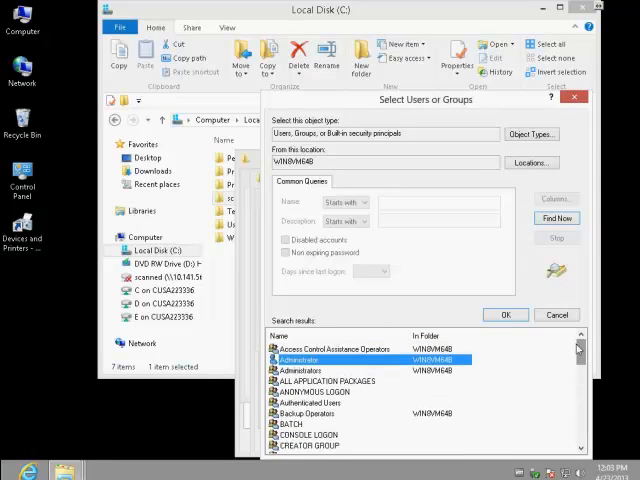
left_click(504, 314)
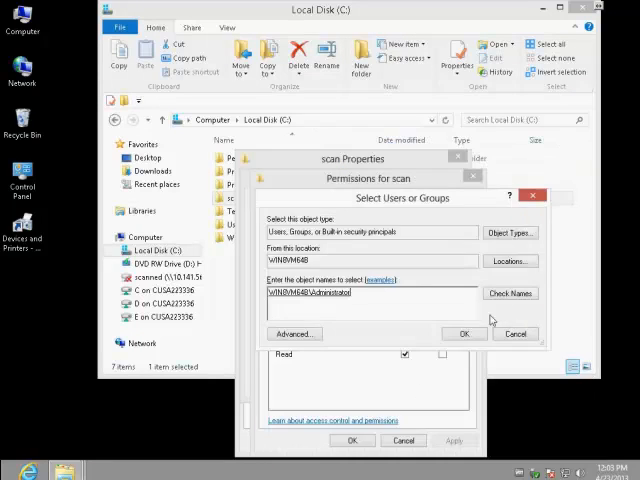
left_click(464, 332)
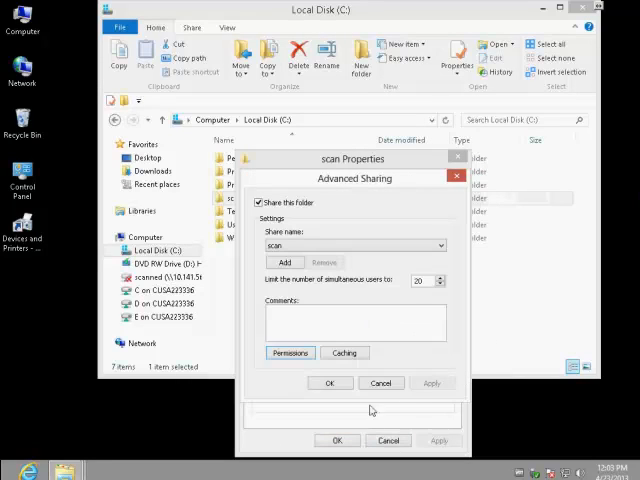
- Apply the sharing settings and close the scan Properties and the C: window
left_click(330, 384)
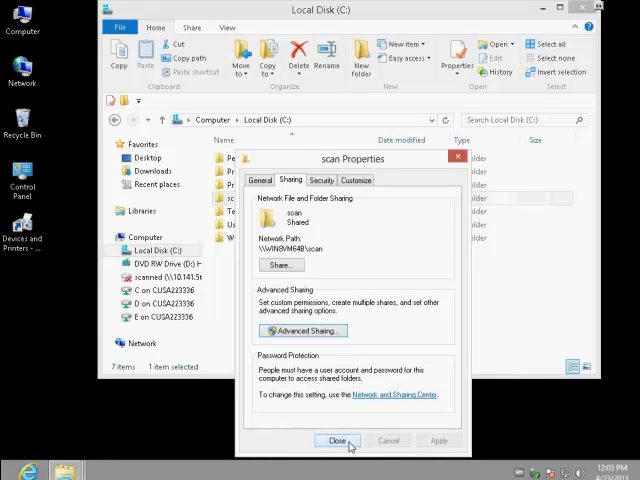
left_click(338, 440)
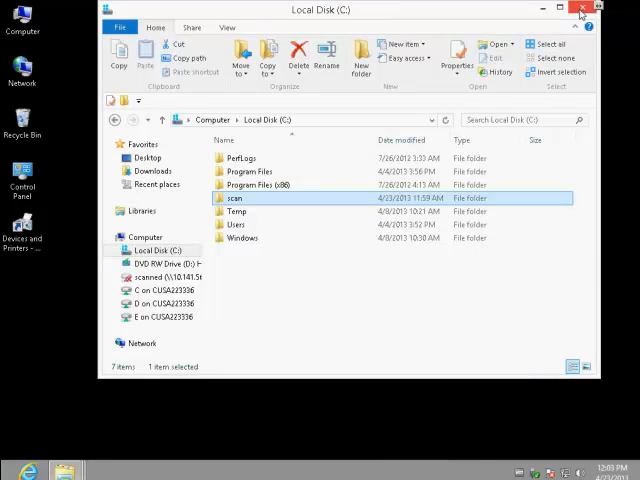
left_click(580, 8)
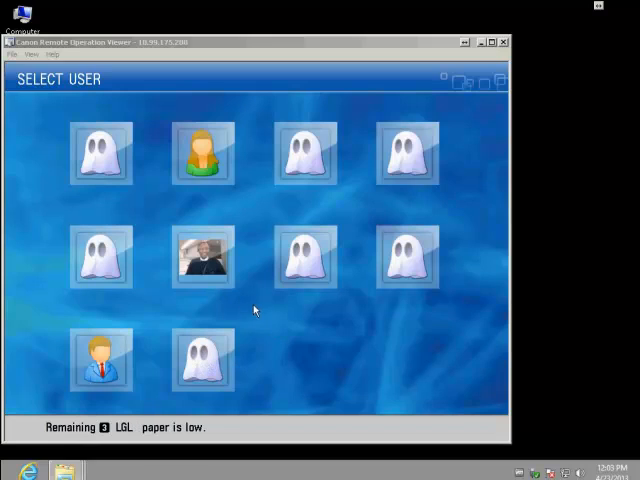
mouse_move(210, 296)
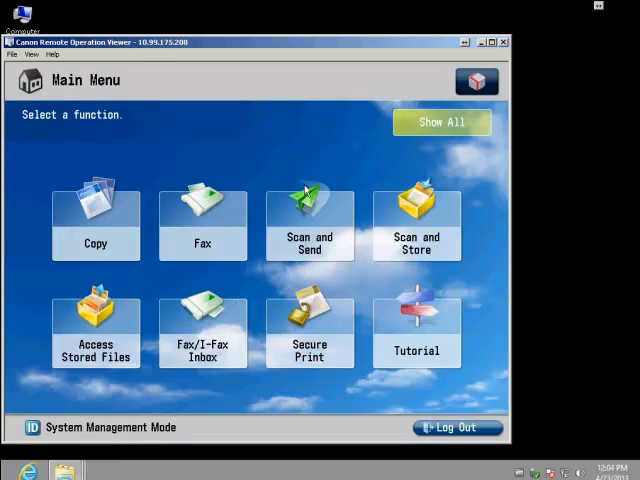
- Show all functions and enter Scan and Send with the One-Touch destination list
left_click(440, 120)
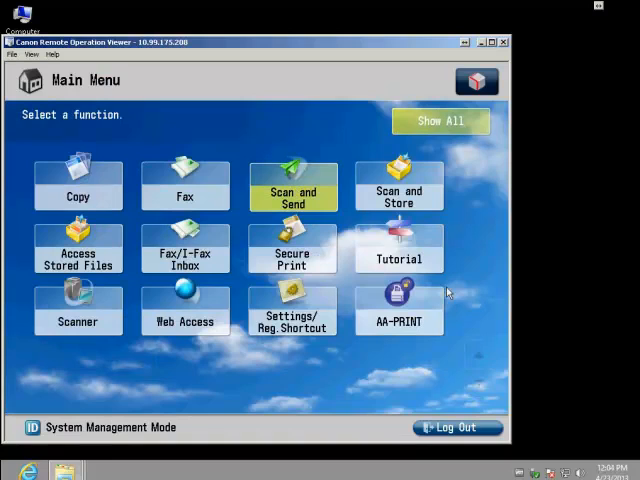
left_click(292, 184)
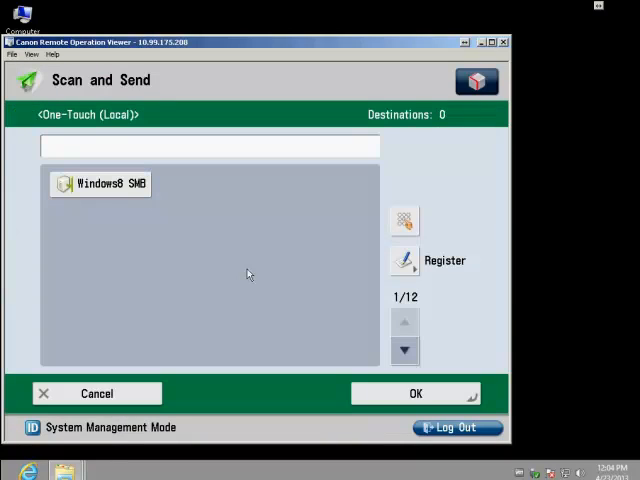
- Open the Windows8 SMB One-Touch button for editing (host \\10.99.175.92\scan, user Administrator)
left_click(100, 184)
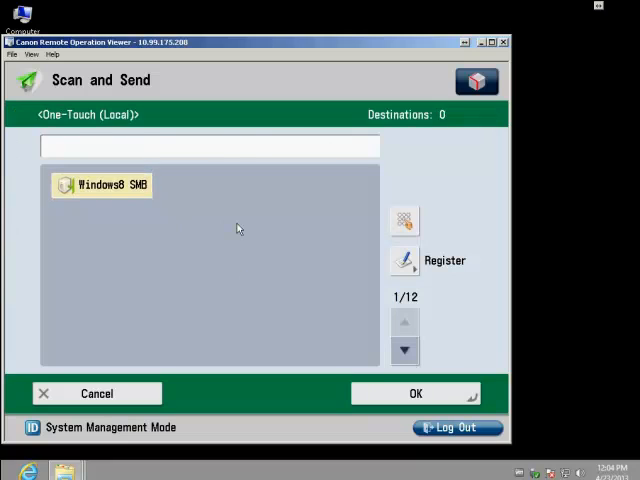
left_click(100, 184)
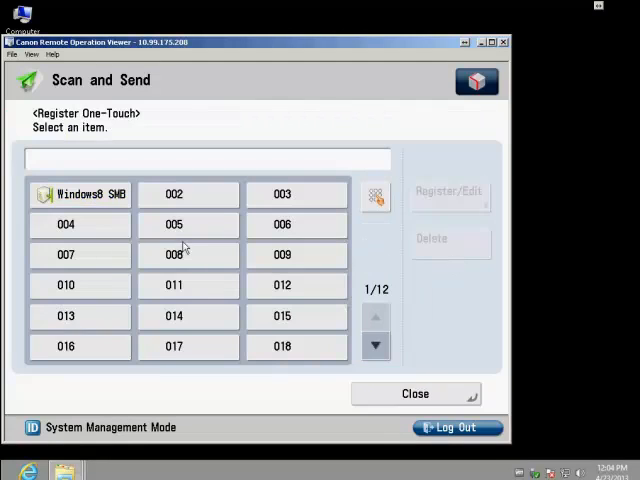
left_click(80, 194)
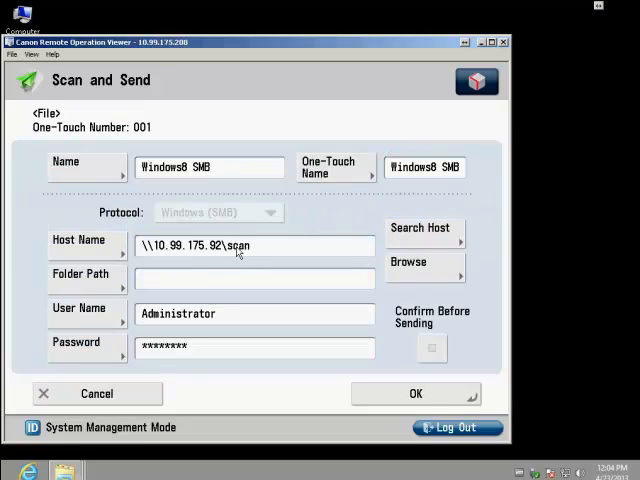
mouse_move(118, 180)
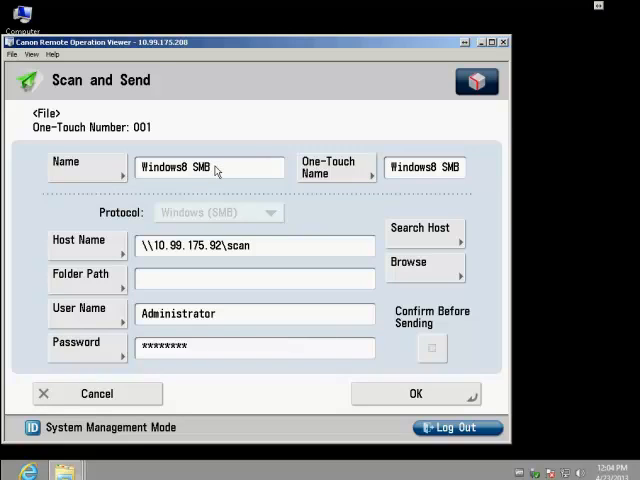
mouse_move(150, 264)
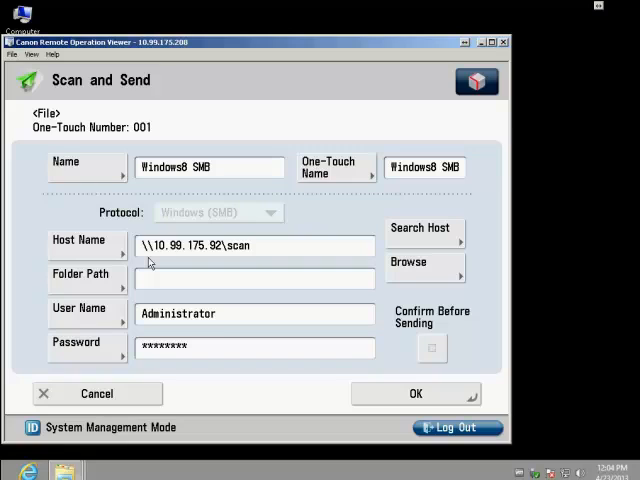
mouse_move(160, 256)
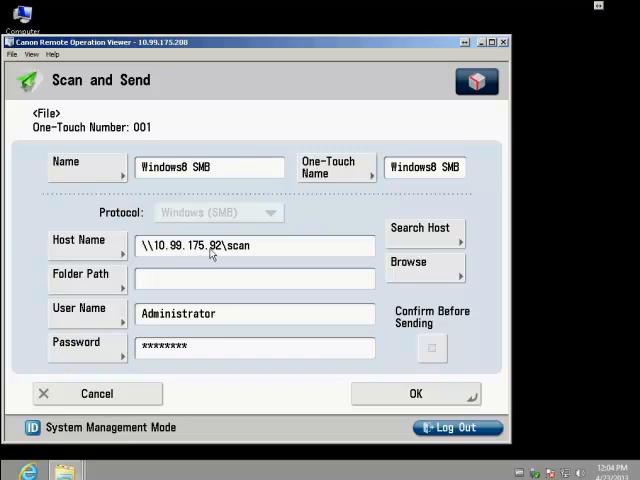
mouse_move(252, 258)
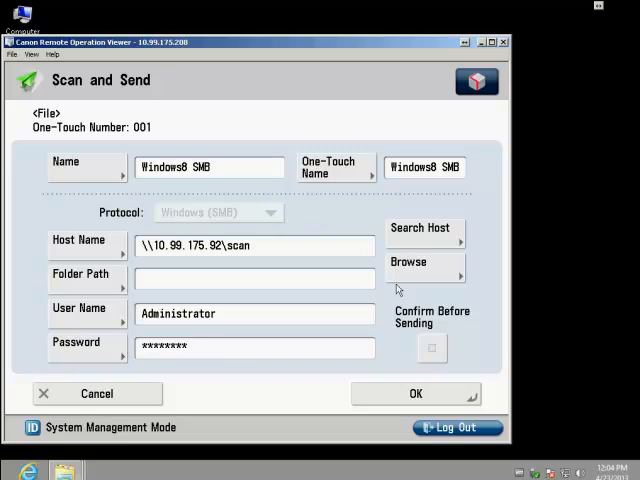
mouse_move(424, 244)
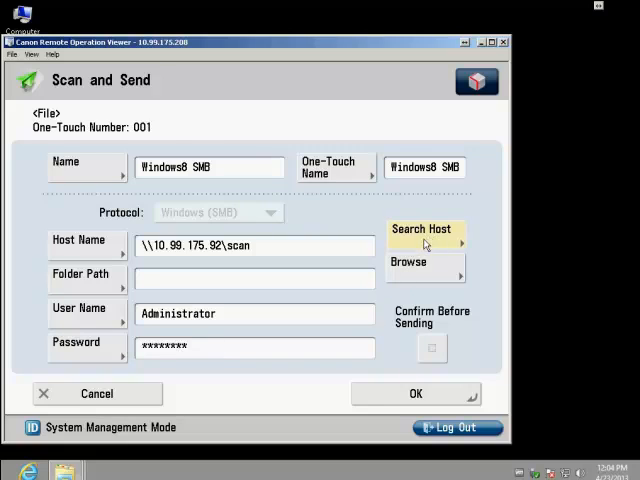
left_click(424, 232)
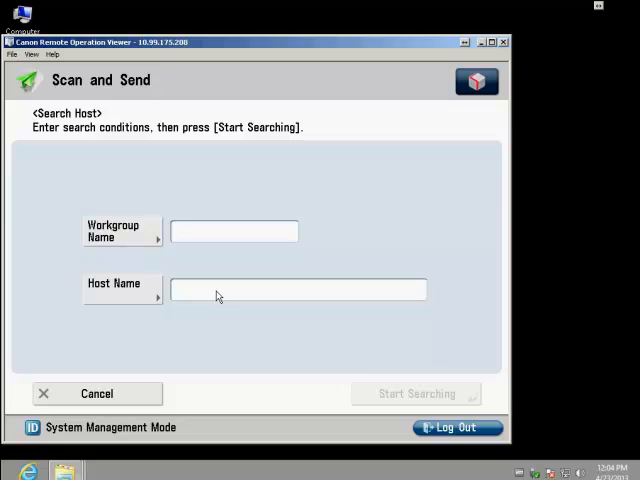
mouse_move(132, 396)
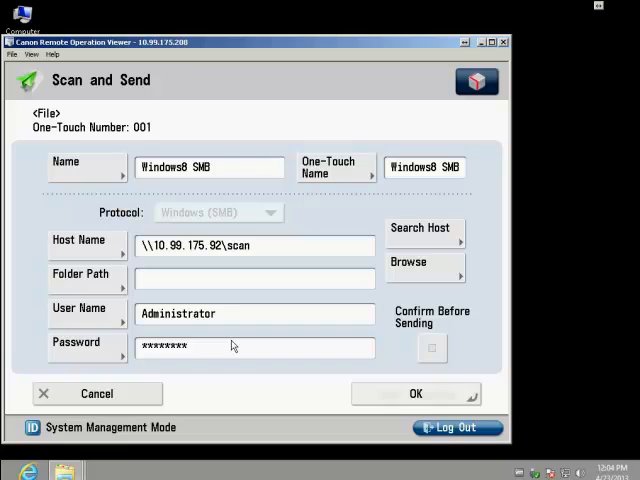
mouse_move(296, 266)
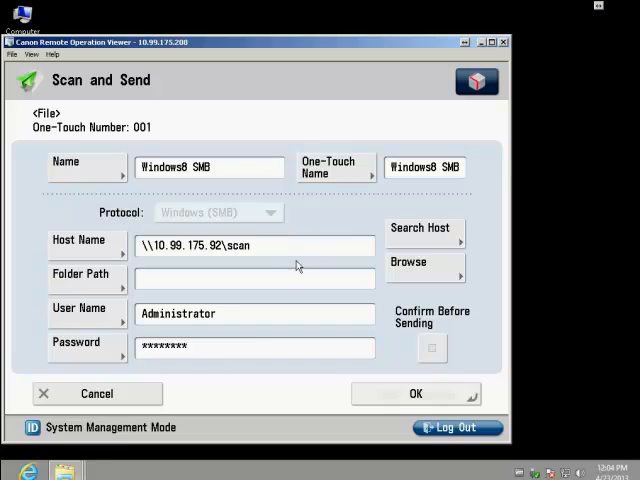
mouse_move(398, 384)
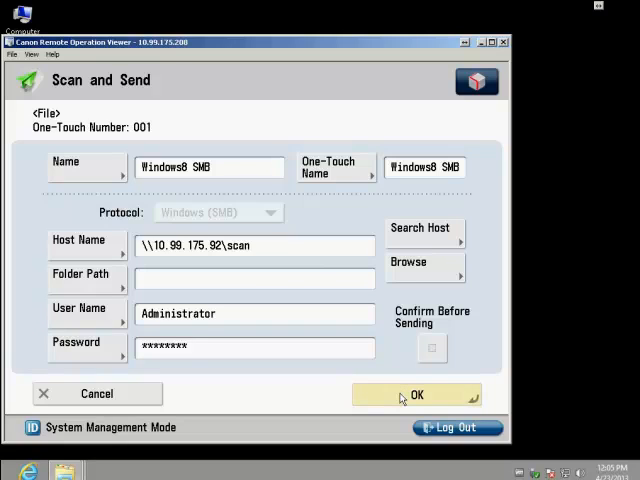
- Save the Windows8 SMB button, set it as the destination and send the one-page scan
left_click(416, 394)
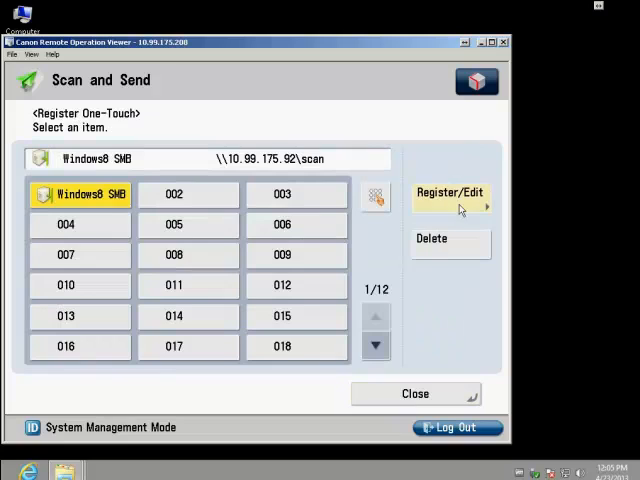
left_click(450, 196)
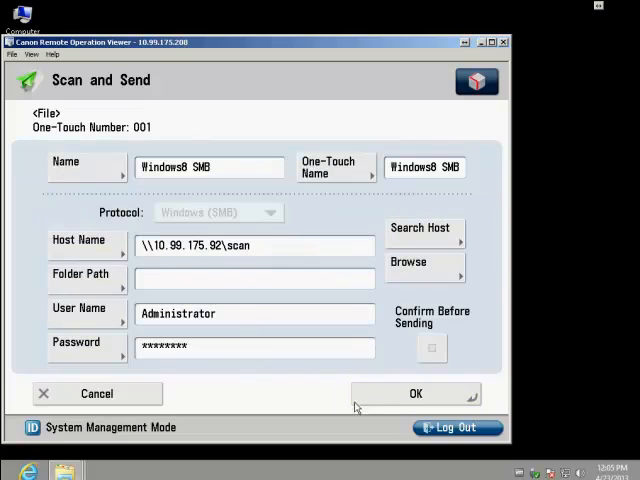
left_click(416, 392)
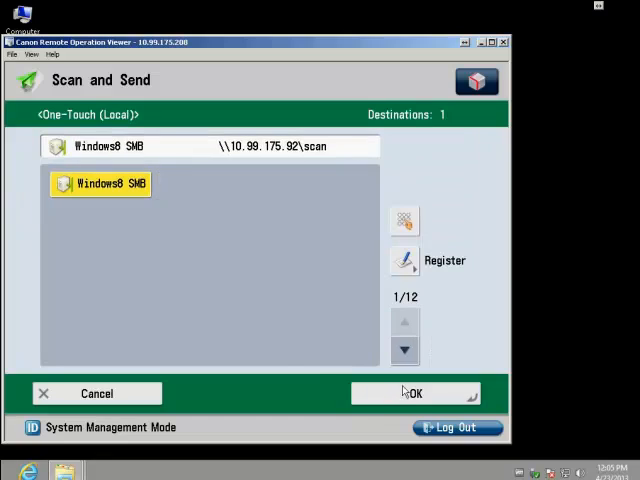
mouse_move(396, 400)
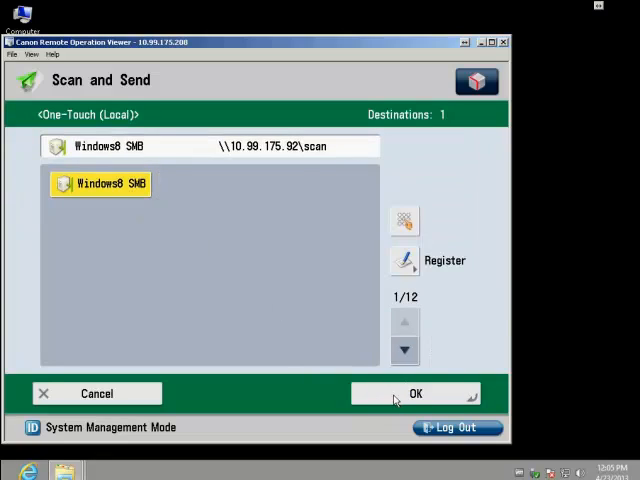
left_click(416, 392)
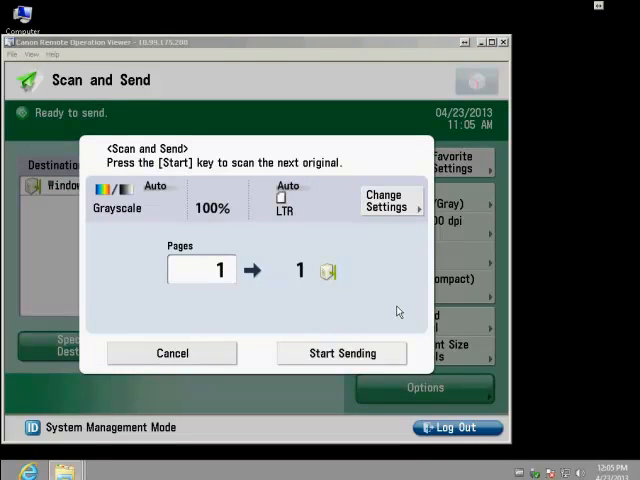
left_click(340, 352)
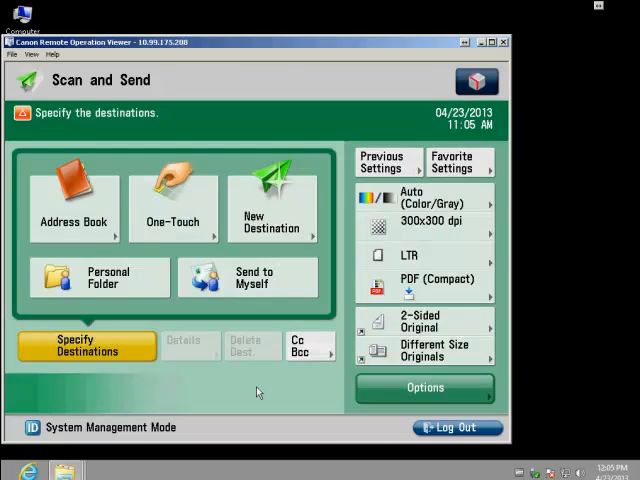
mouse_move(540, 278)
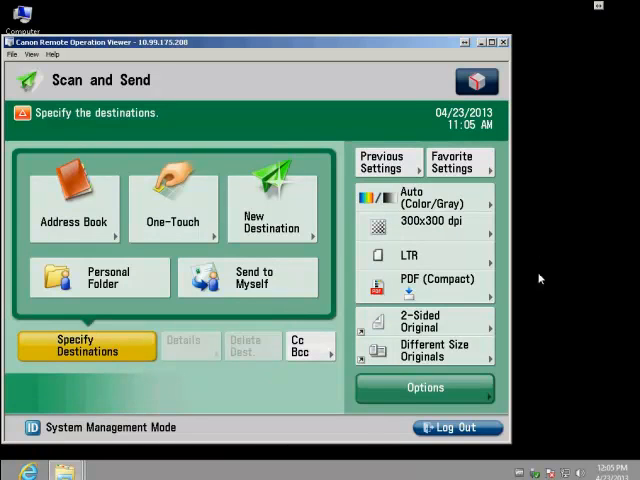
- Minimize the viewer and open C:\scan in File Explorer to see the received PDF
left_click(504, 40)
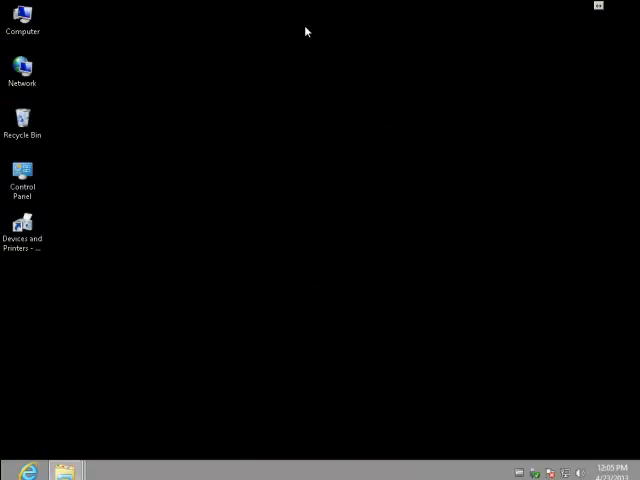
double_click(22, 20)
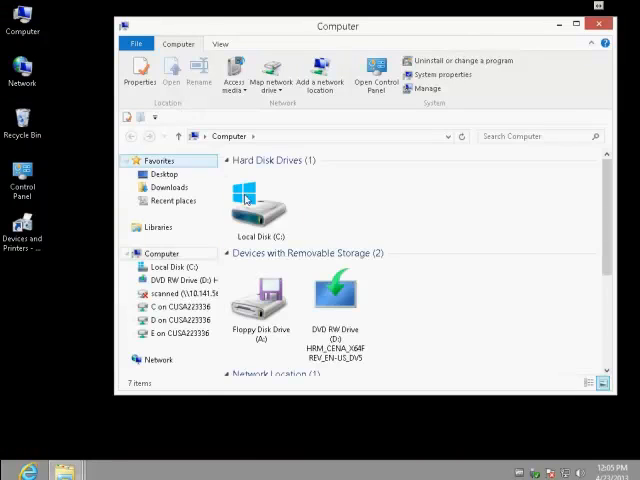
double_click(258, 200)
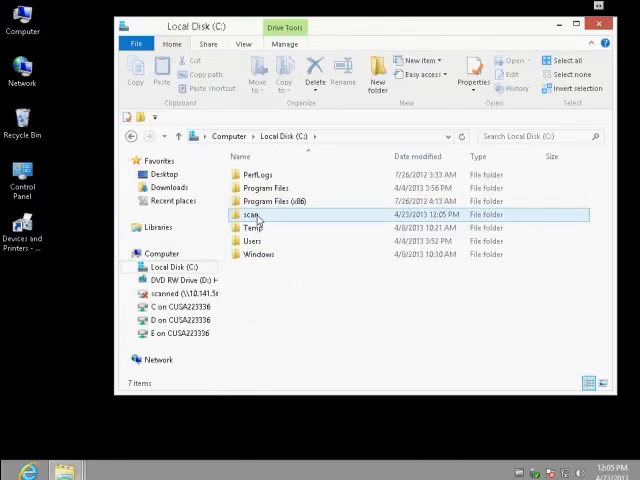
double_click(258, 214)
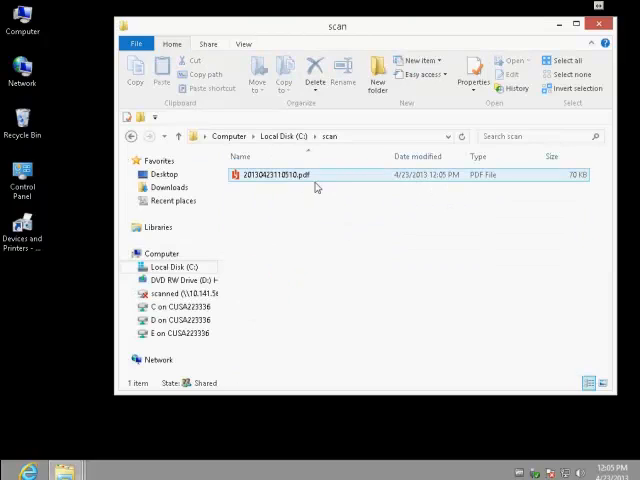